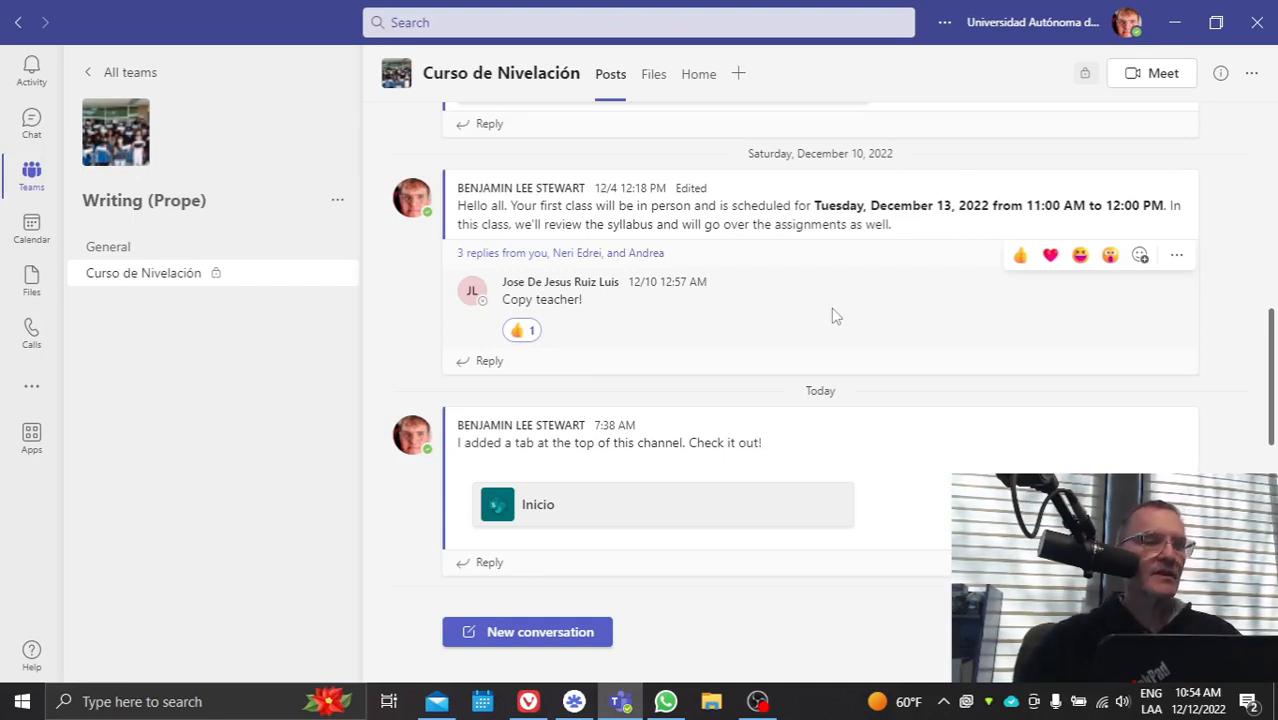
{"action": "mouse_move", "coordinate": [453, 203]}
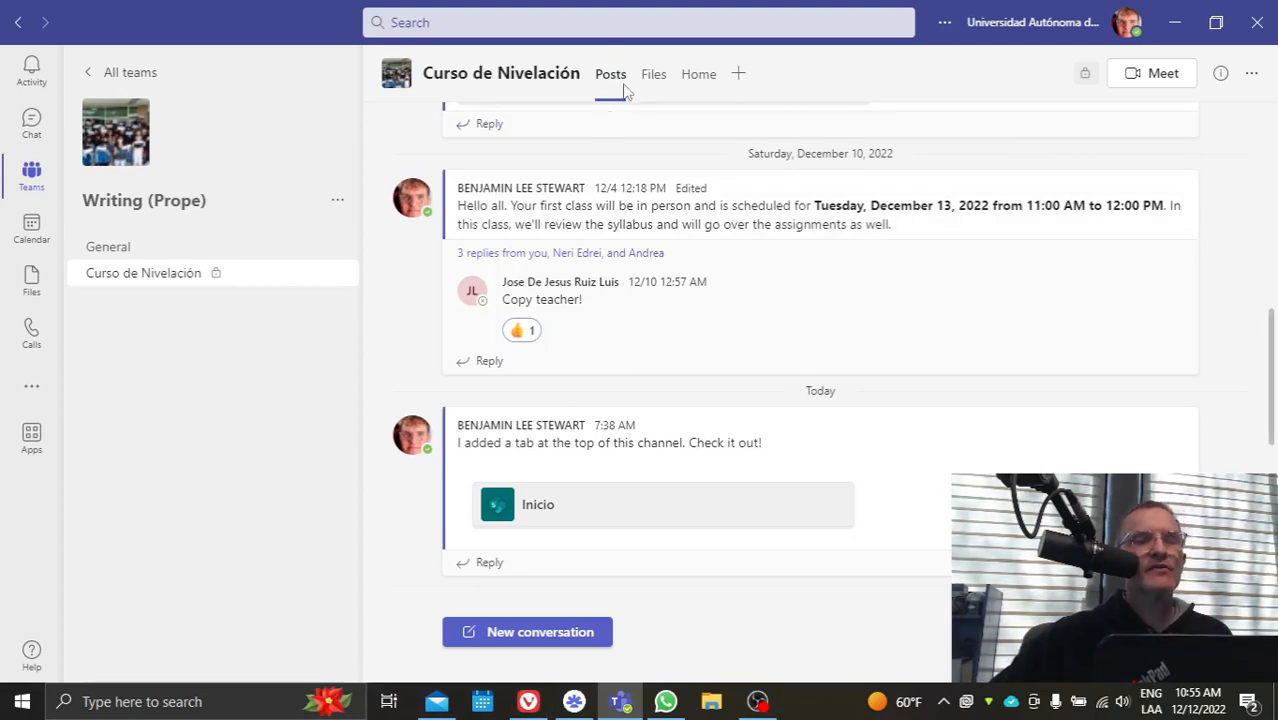
{"action": "mouse_move", "coordinate": [613, 92]}
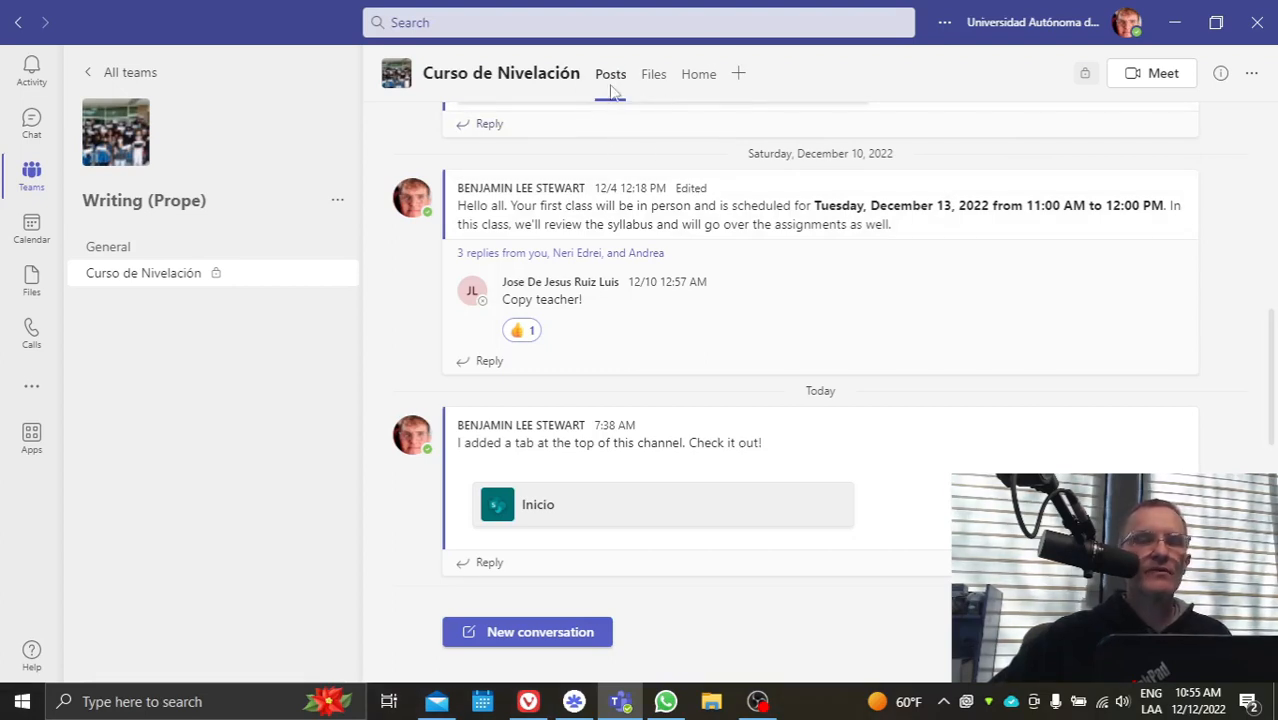
{"action": "mouse_move", "coordinate": [651, 60]}
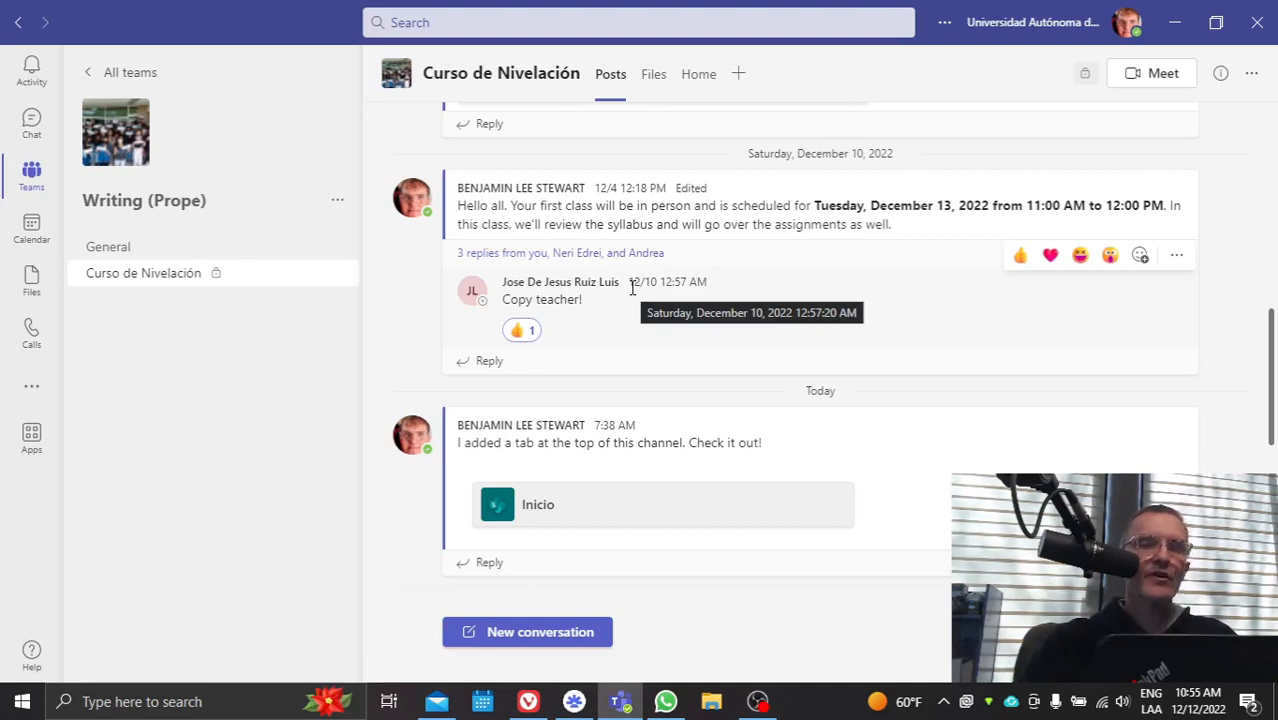
{"action": "mouse_move", "coordinate": [653, 74]}
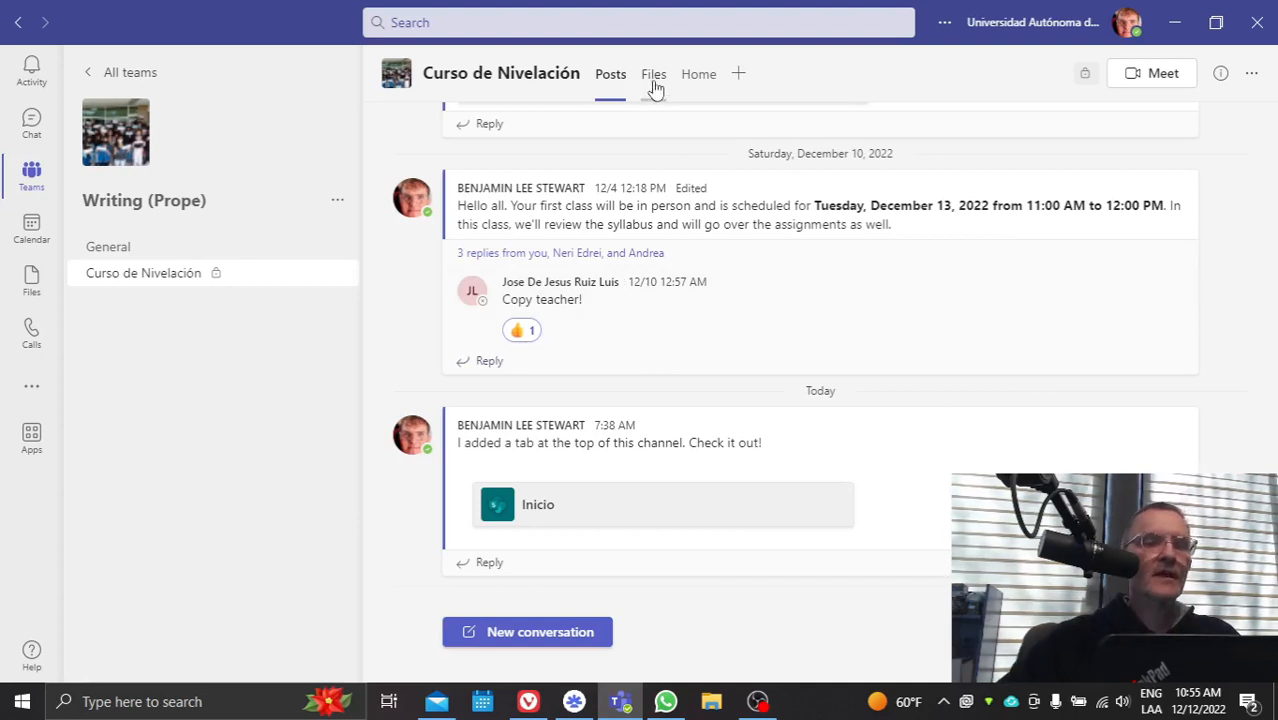
- Show the Curso de Nivelación files: four module folders, Daily Journals, ePortfolios and syllabus PDF
{"action": "left_click", "coordinate": [653, 73]}
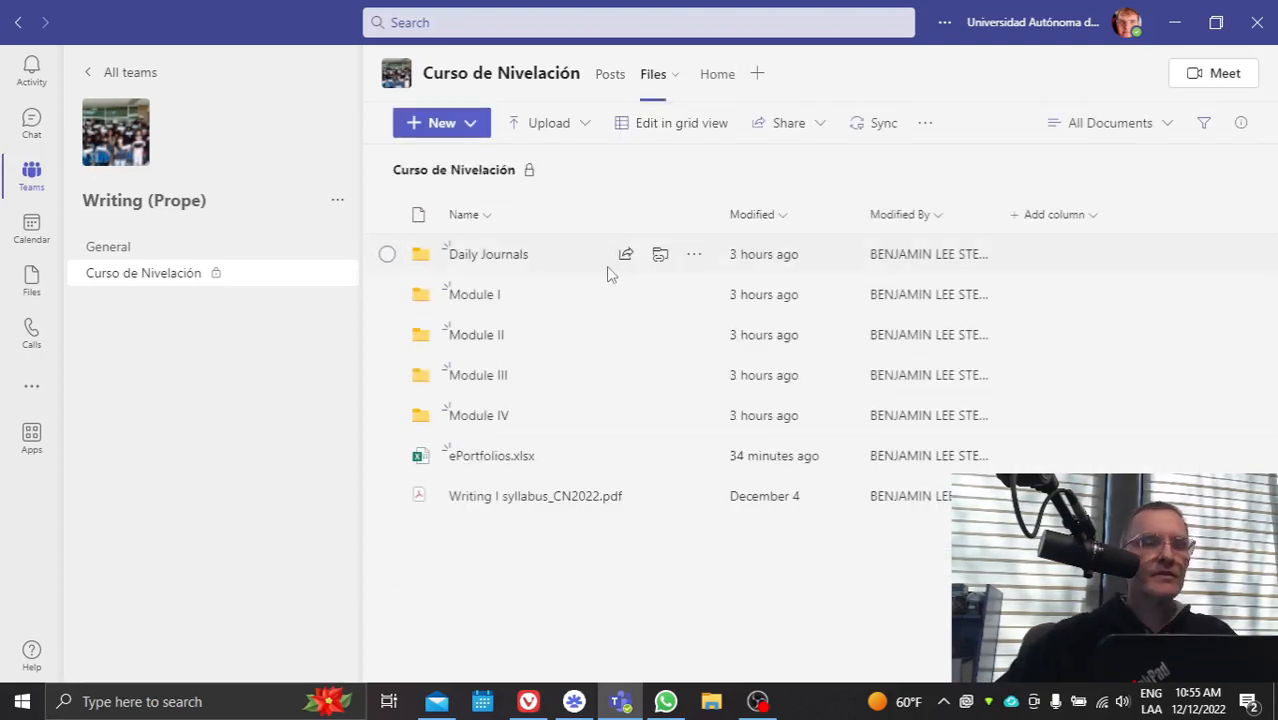
{"action": "mouse_move", "coordinate": [717, 73]}
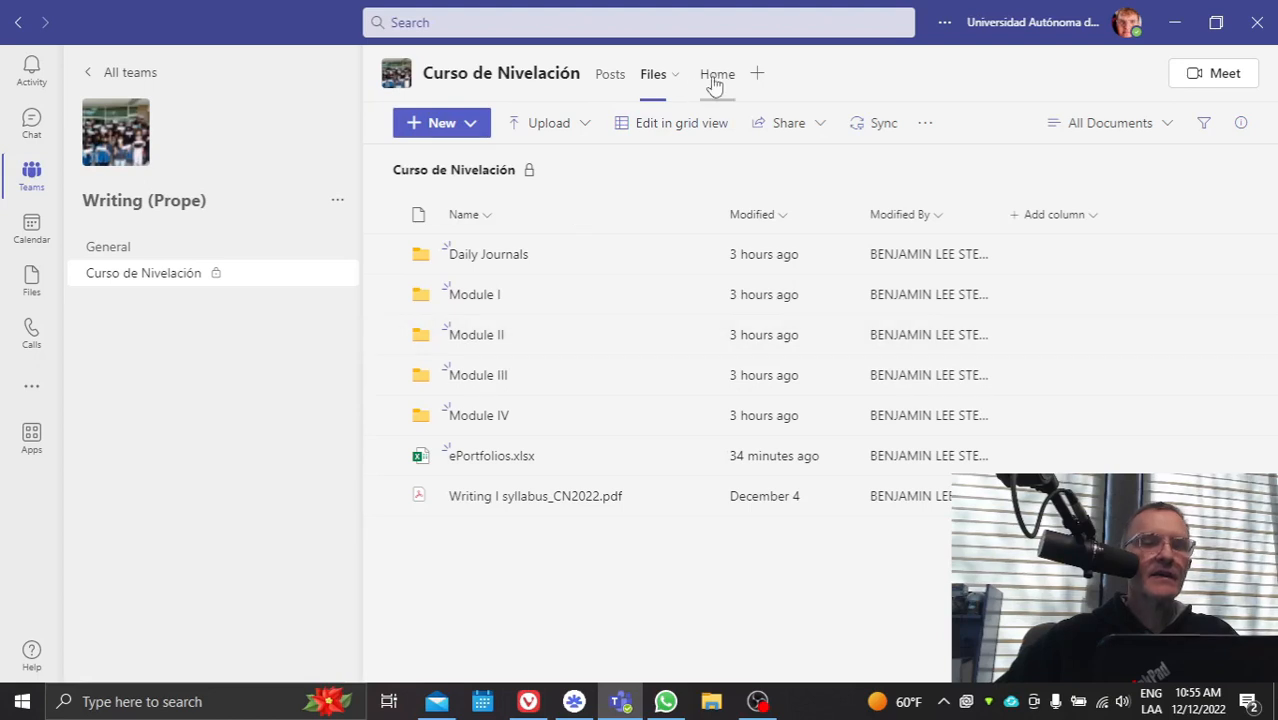
- Open the channel Home page and scroll to the RemNote learning sequence
{"action": "left_click", "coordinate": [717, 73]}
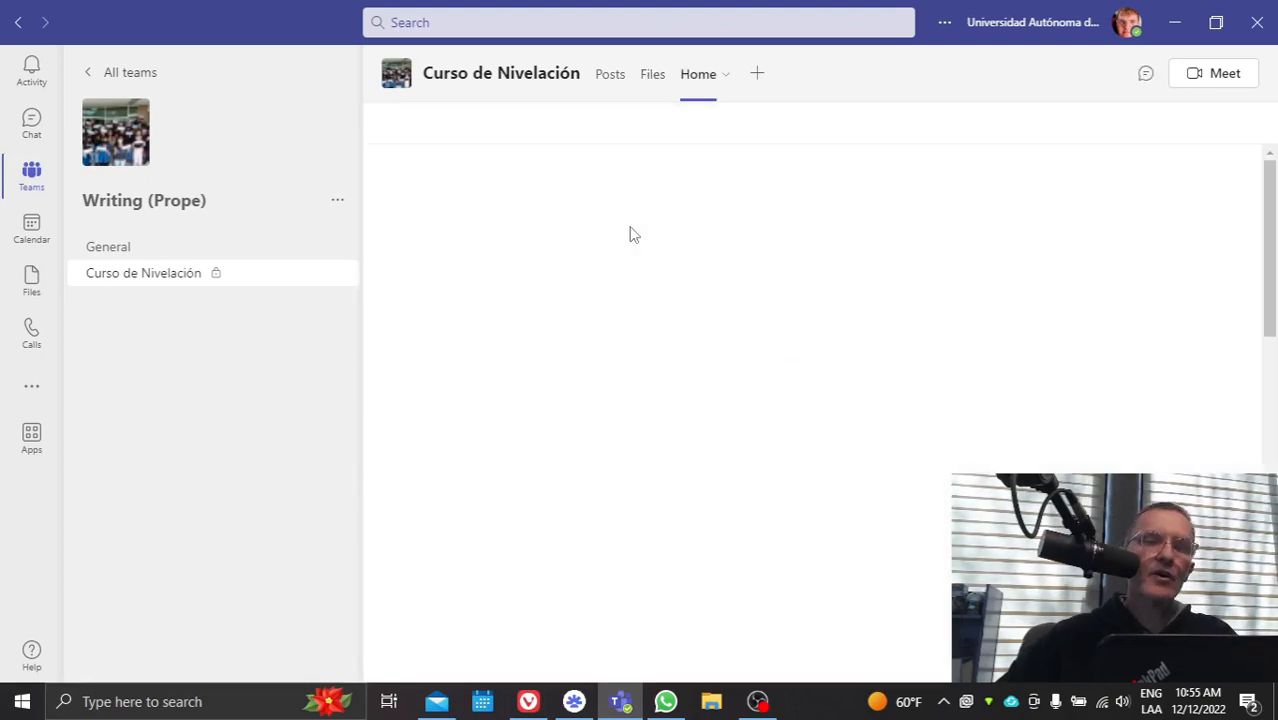
{"action": "left_click", "coordinate": [698, 73]}
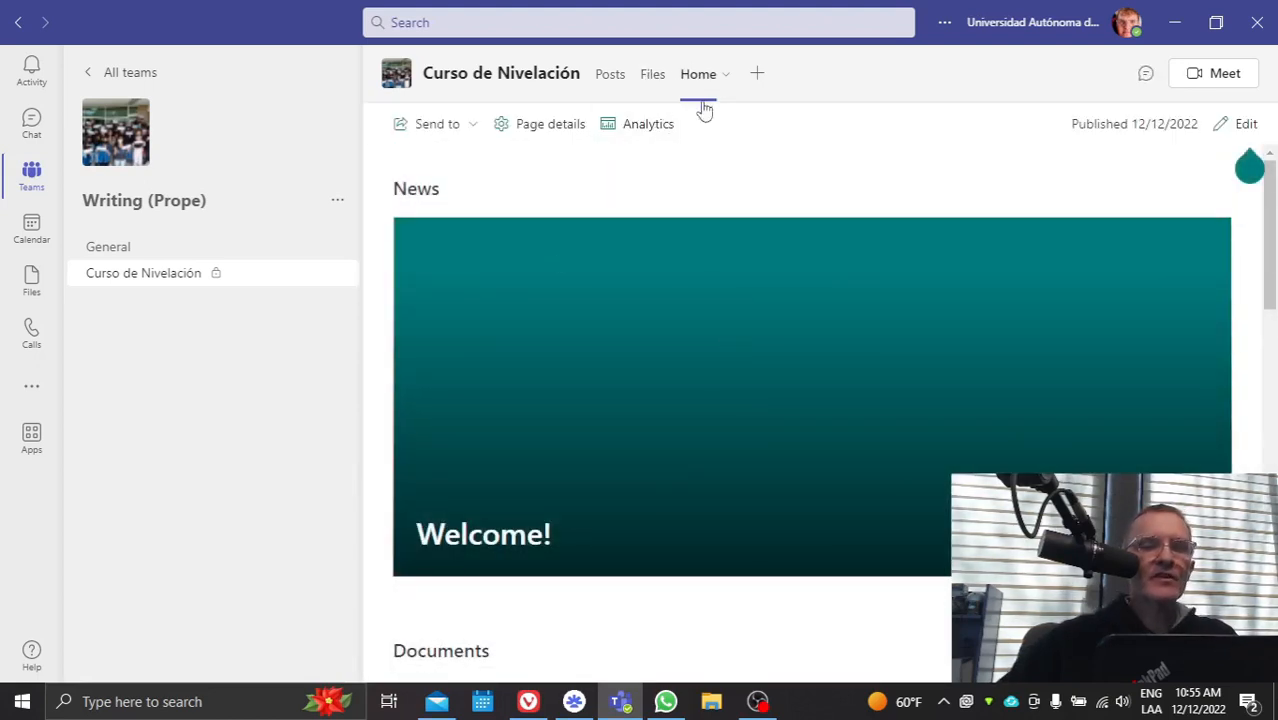
{"action": "scroll", "scroll_direction": "down", "scroll_amount": 3}
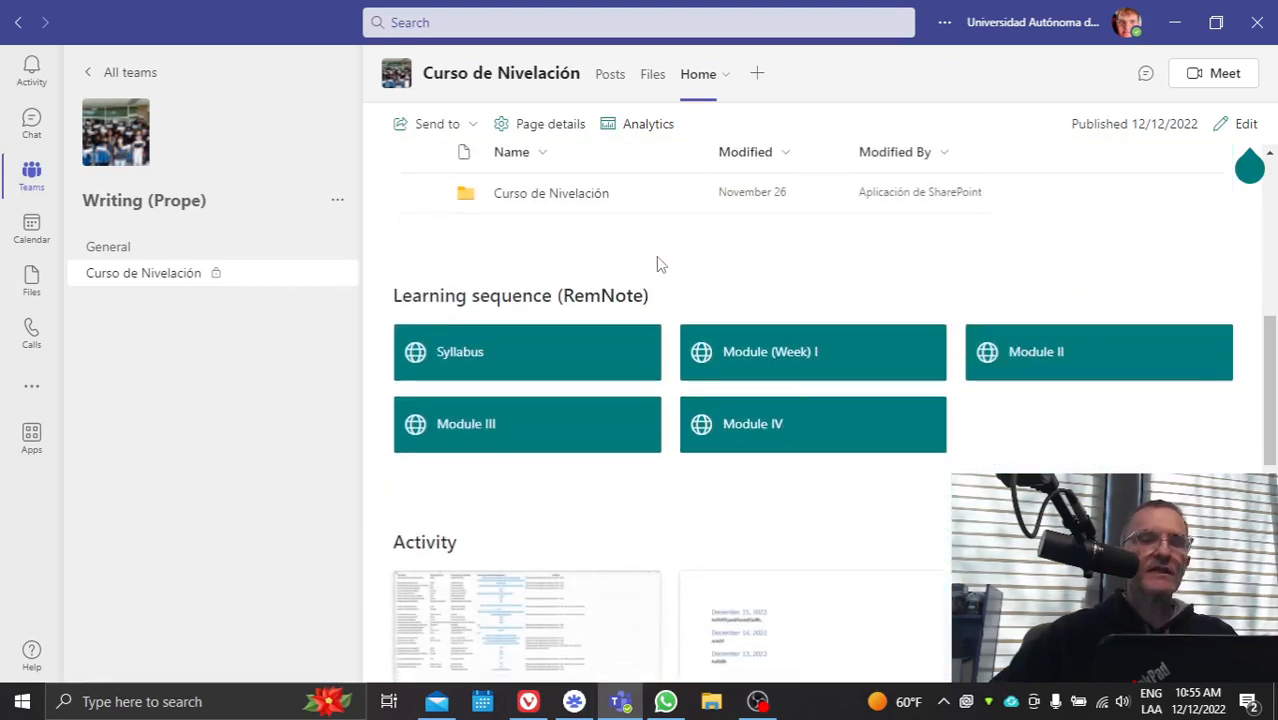
{"action": "mouse_move", "coordinate": [557, 360]}
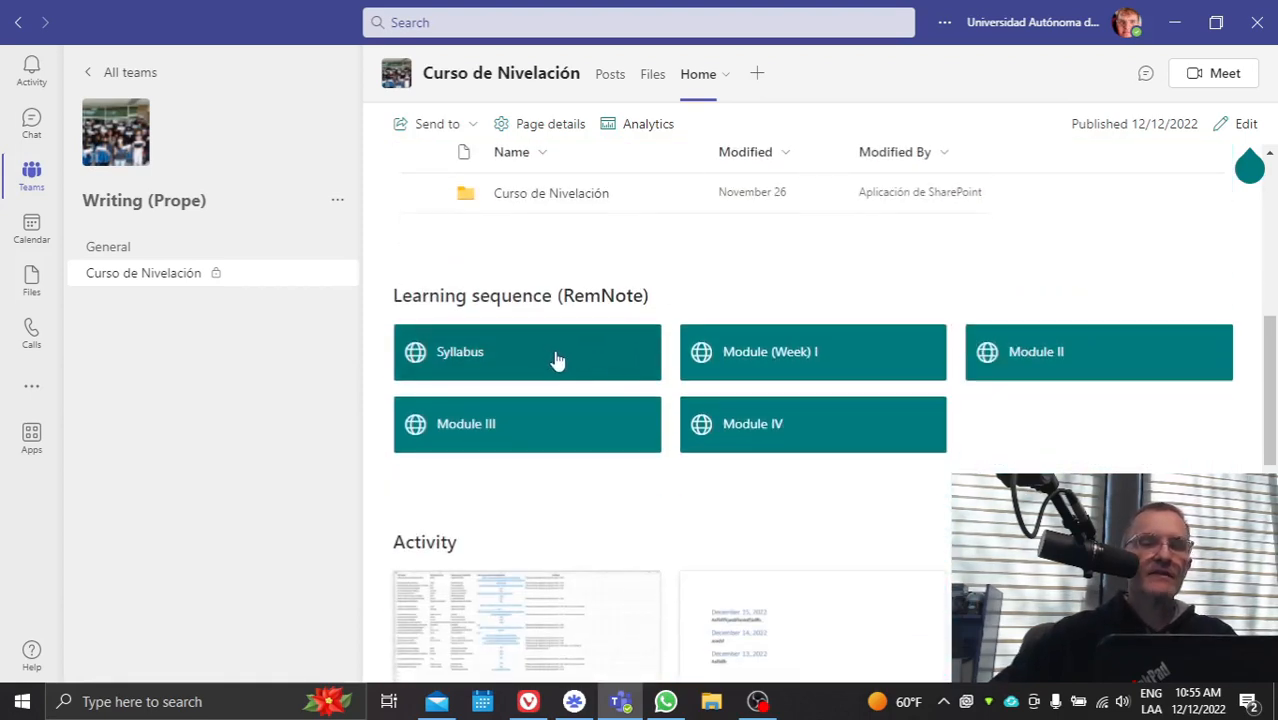
{"action": "mouse_move", "coordinate": [1000, 444]}
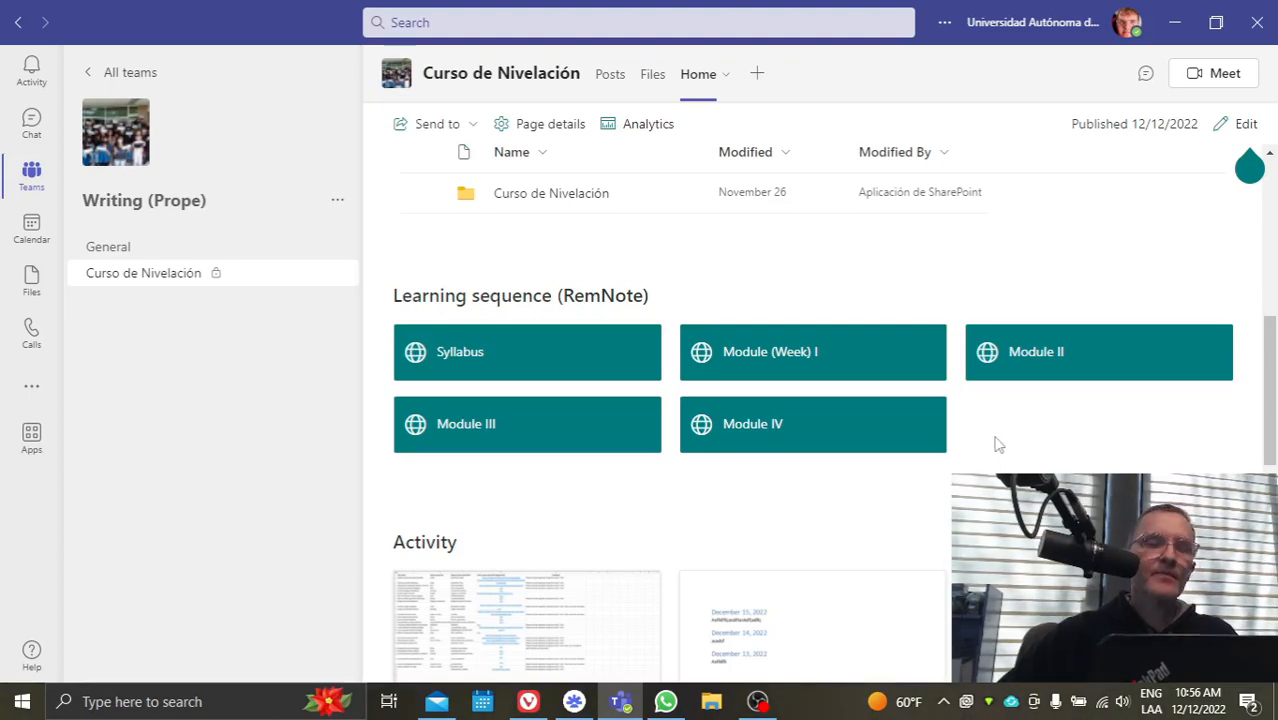
{"action": "mouse_move", "coordinate": [991, 441]}
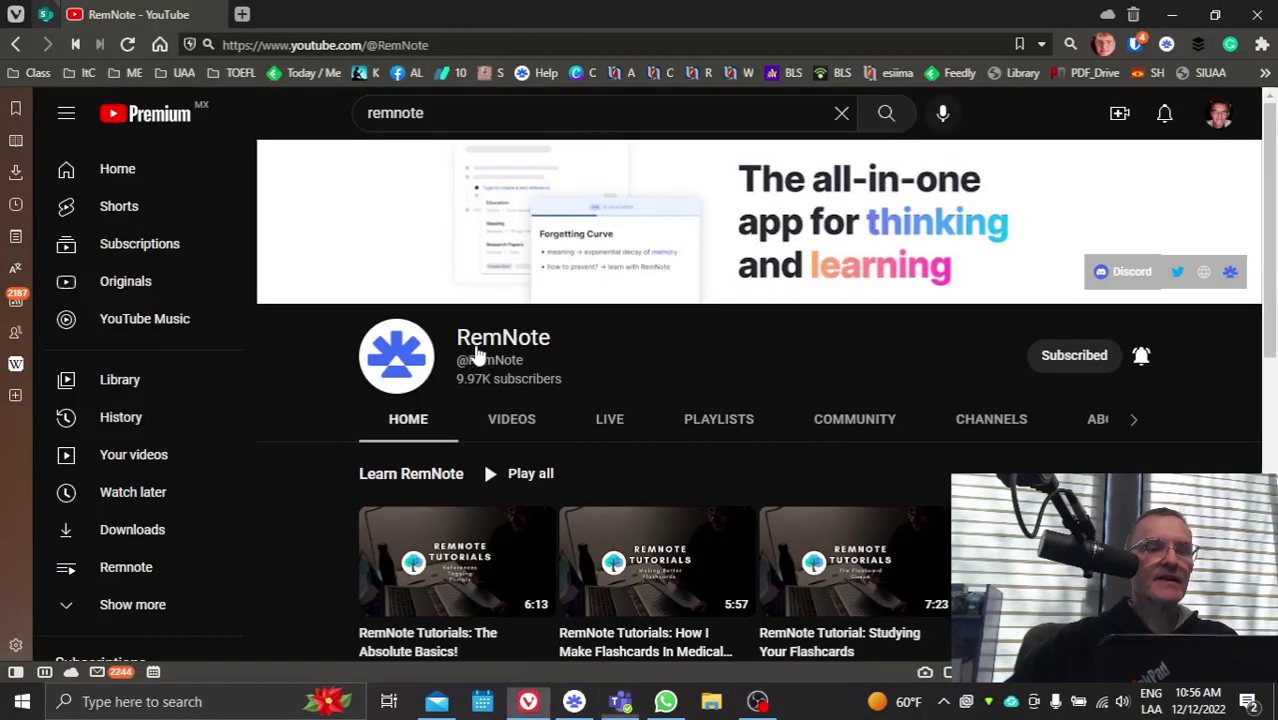
- View the published Writing I (CN) syllabus in RemNote, then return to Teams
{"action": "left_click", "coordinate": [280, 14]}
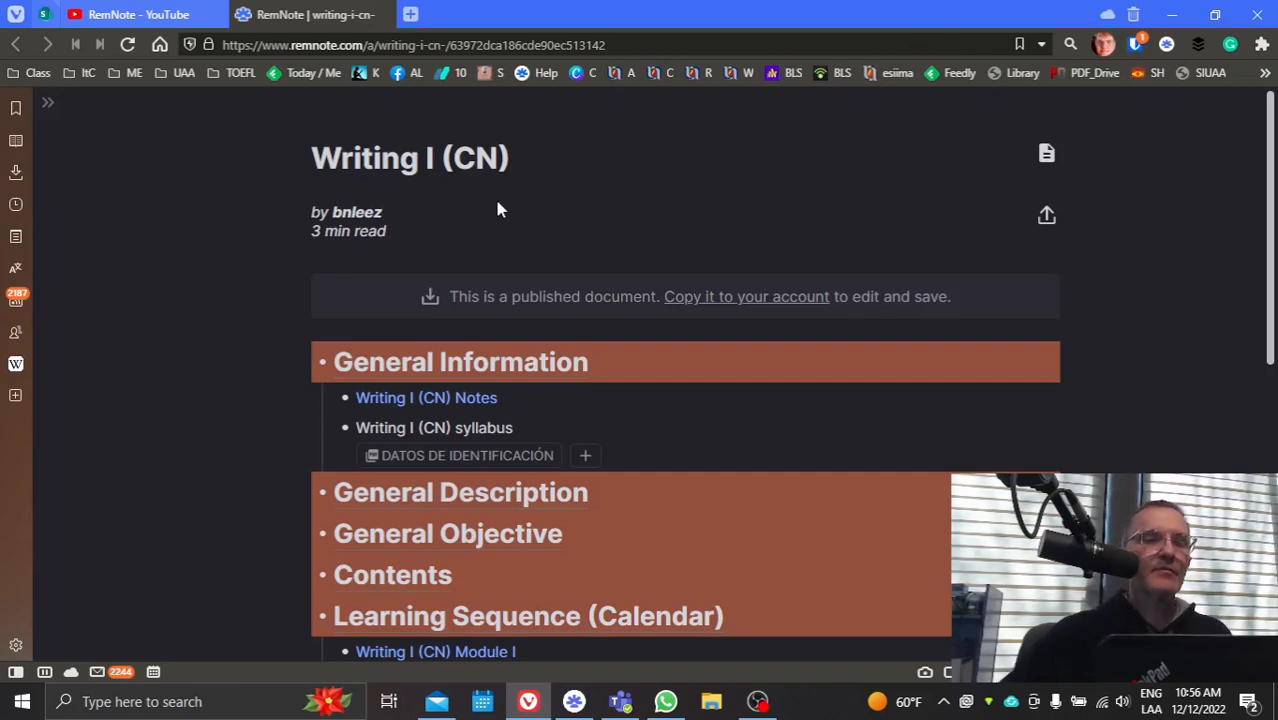
{"action": "scroll", "scroll_direction": "down", "scroll_amount": 3}
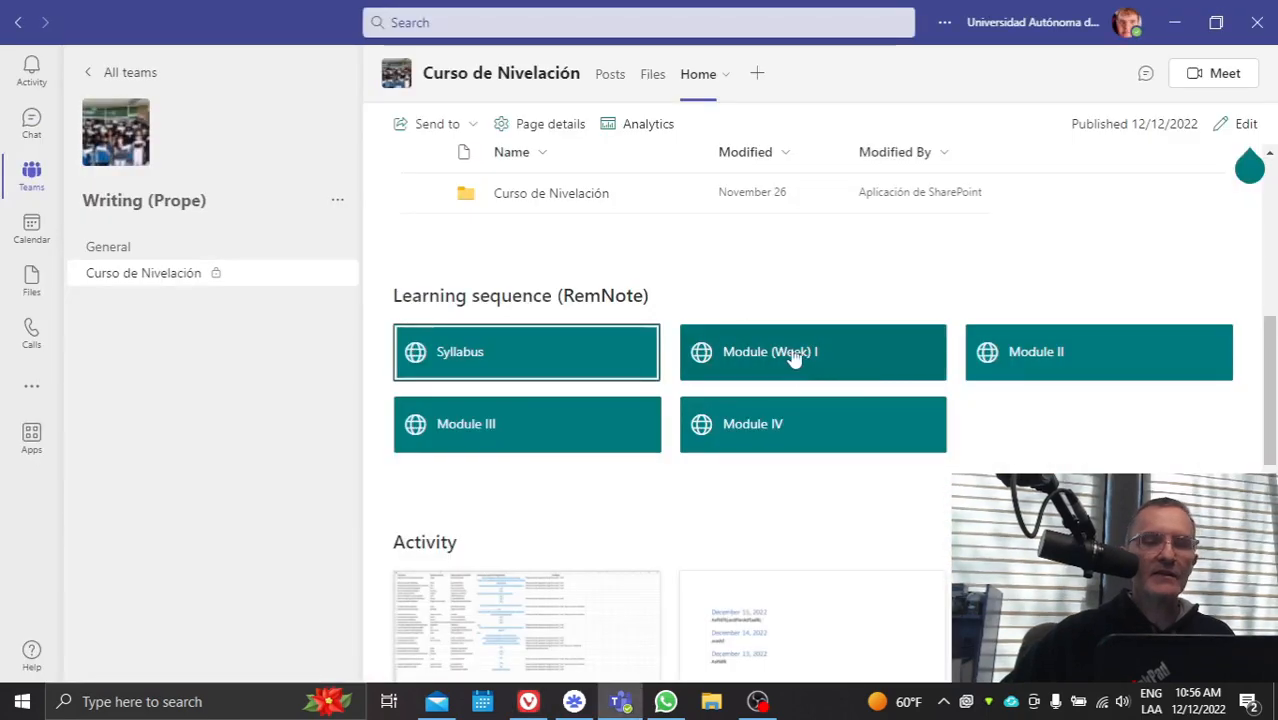
- Open Module (Week) I, then Module II, and scroll through its writing questions
{"action": "left_click", "coordinate": [812, 351]}
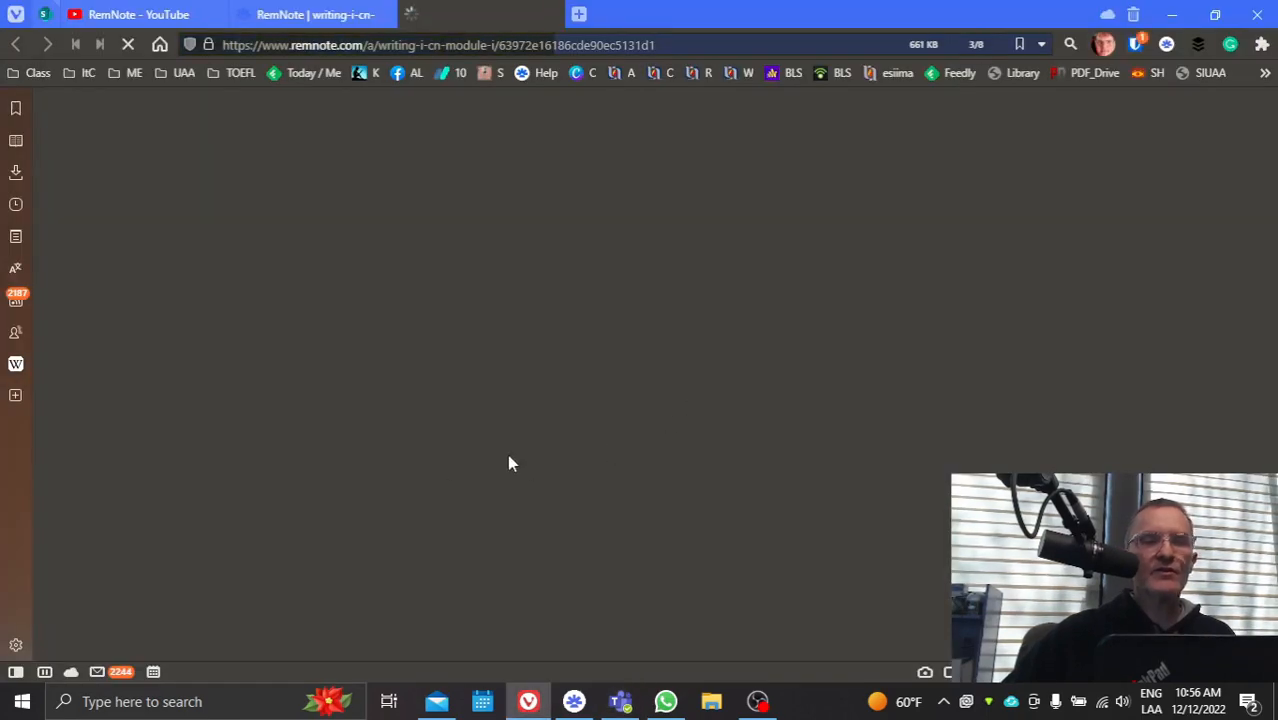
{"action": "left_click", "coordinate": [480, 14]}
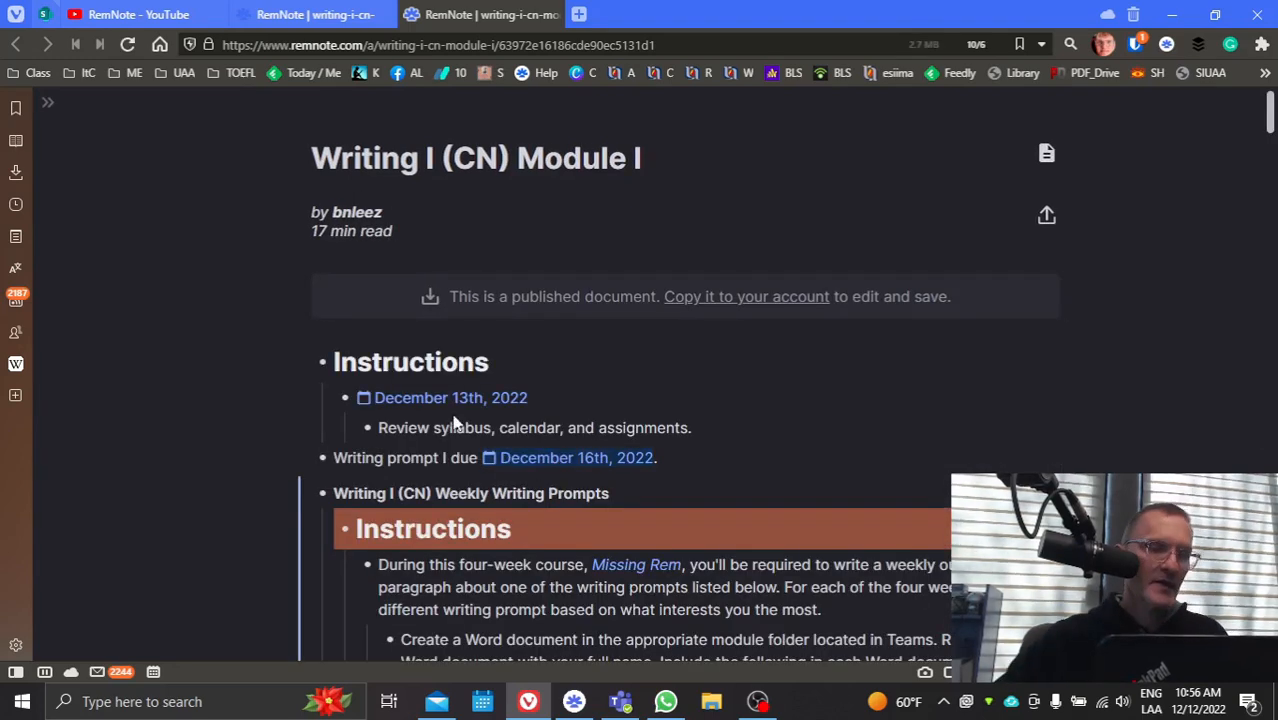
{"action": "left_click", "coordinate": [619, 701]}
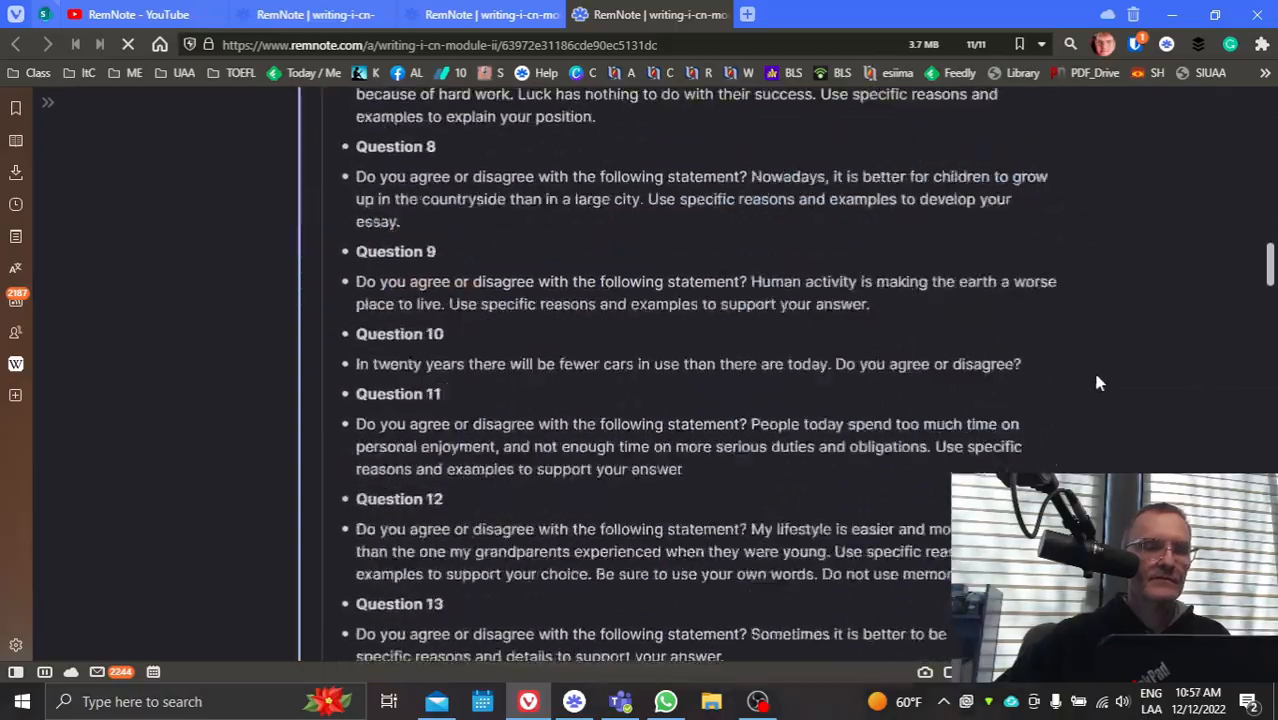
{"action": "scroll", "scroll_direction": "down", "scroll_amount": 3}
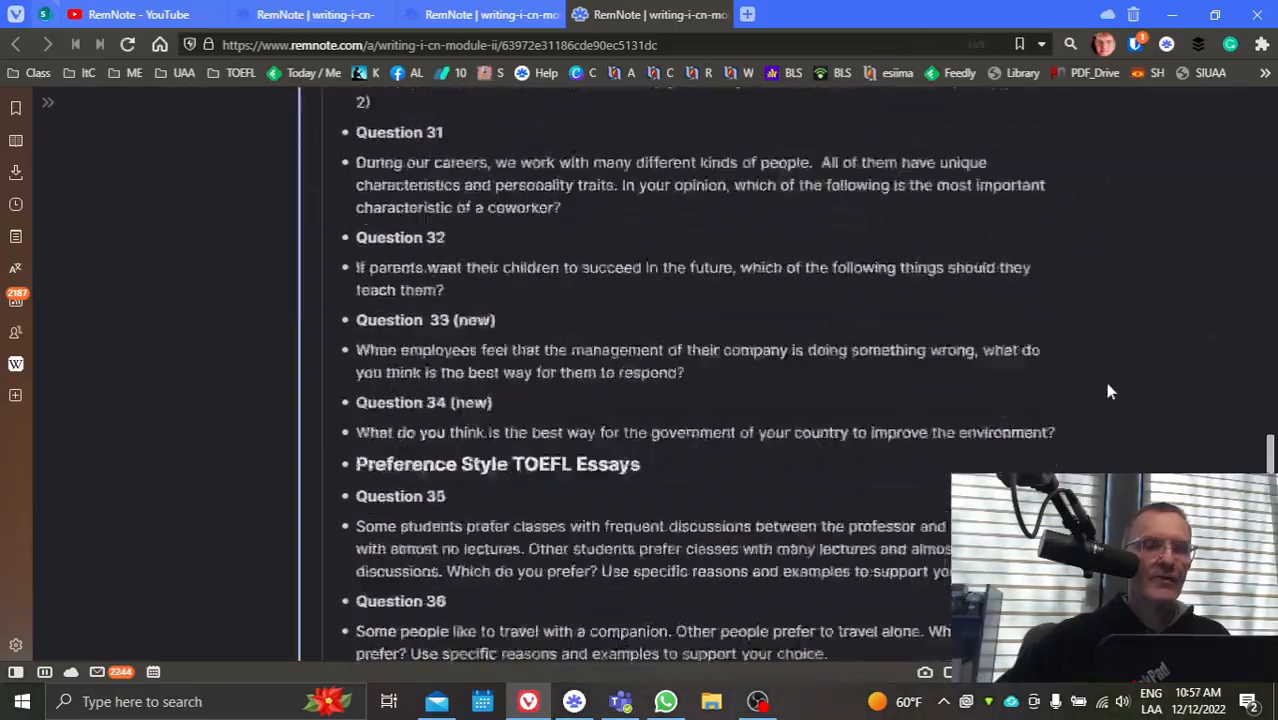
{"action": "scroll", "scroll_direction": "up", "scroll_amount": 3}
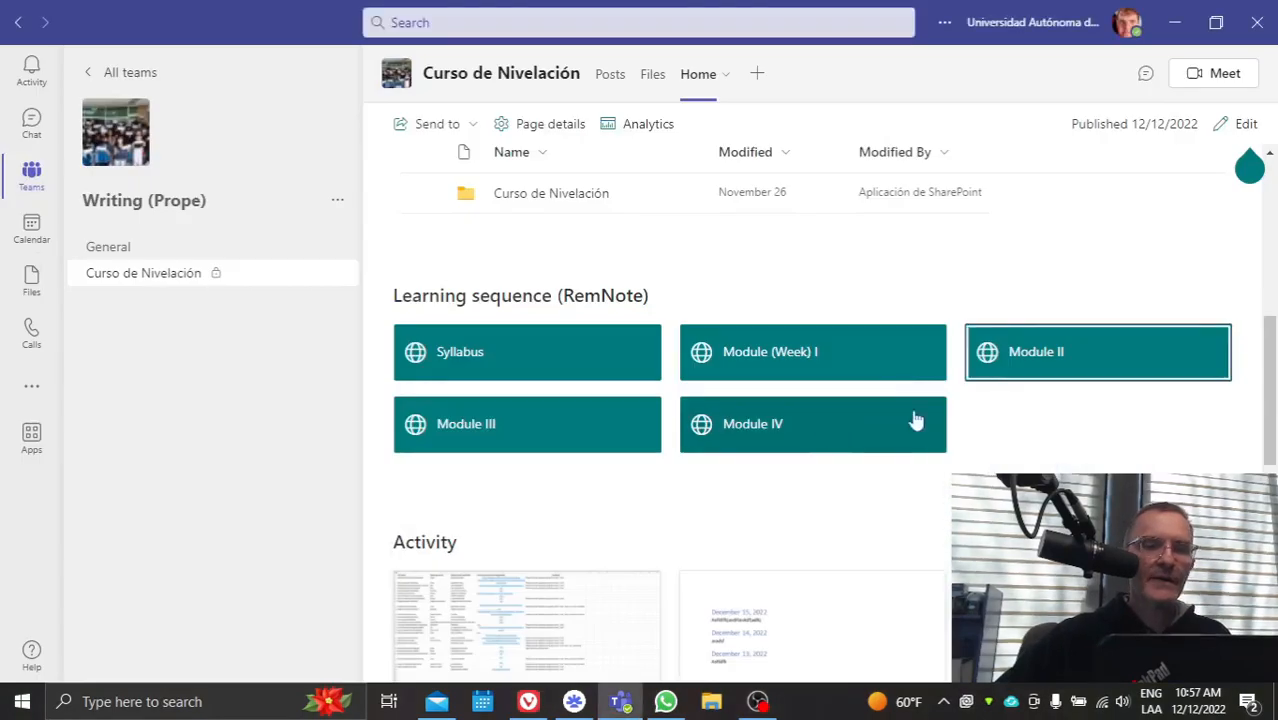
- Open Module III and scroll through its writing questions, due January 13th, 2023
{"action": "left_click", "coordinate": [527, 423]}
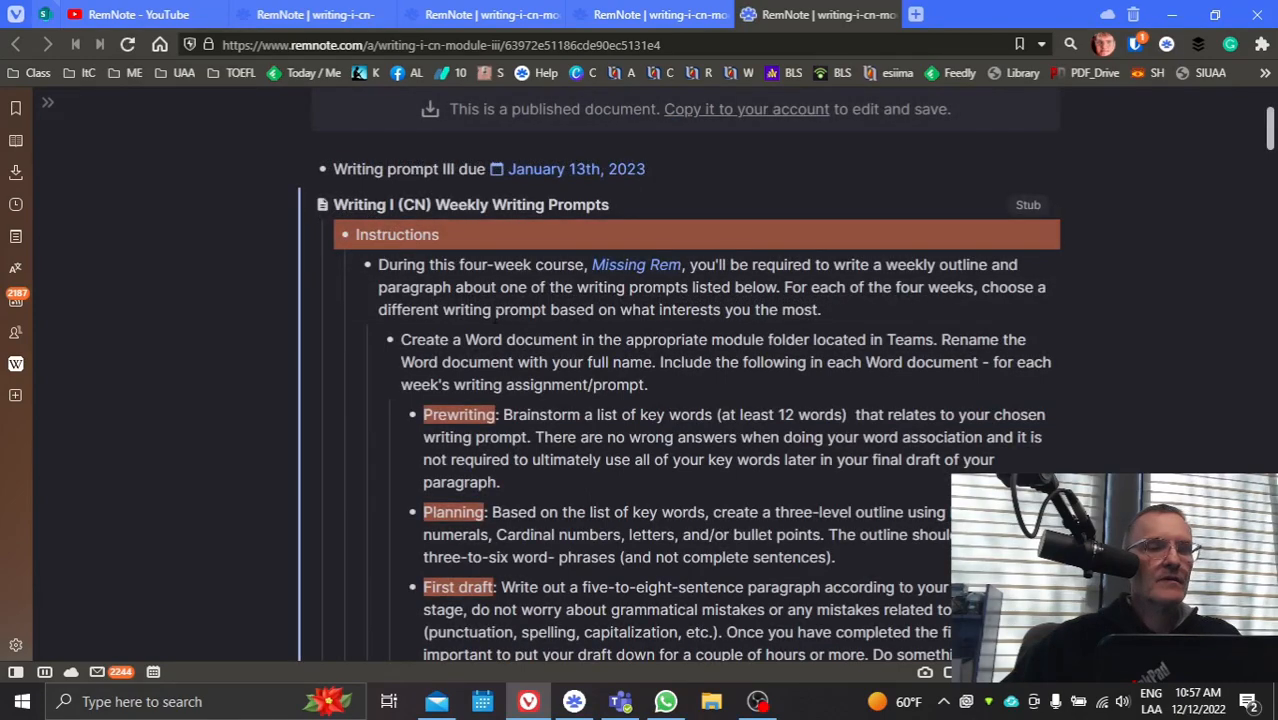
{"action": "scroll", "scroll_direction": "up", "scroll_amount": 3}
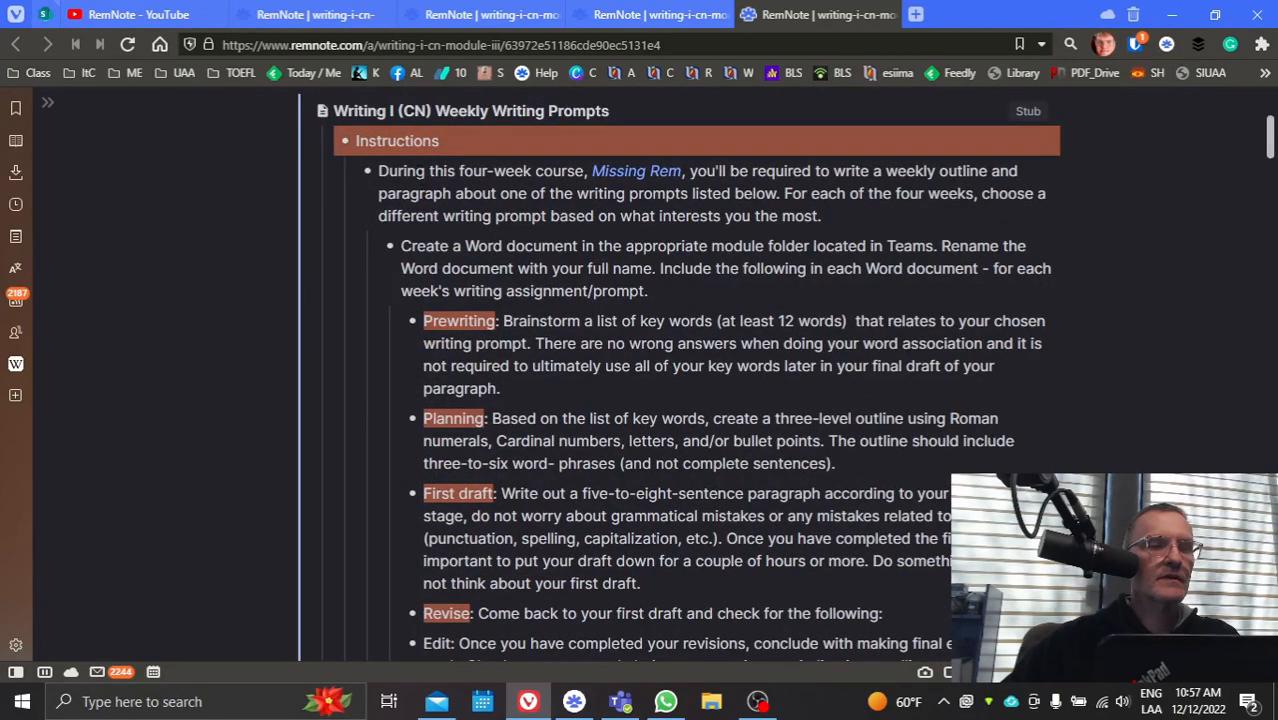
{"action": "scroll", "scroll_direction": "down", "scroll_amount": 3}
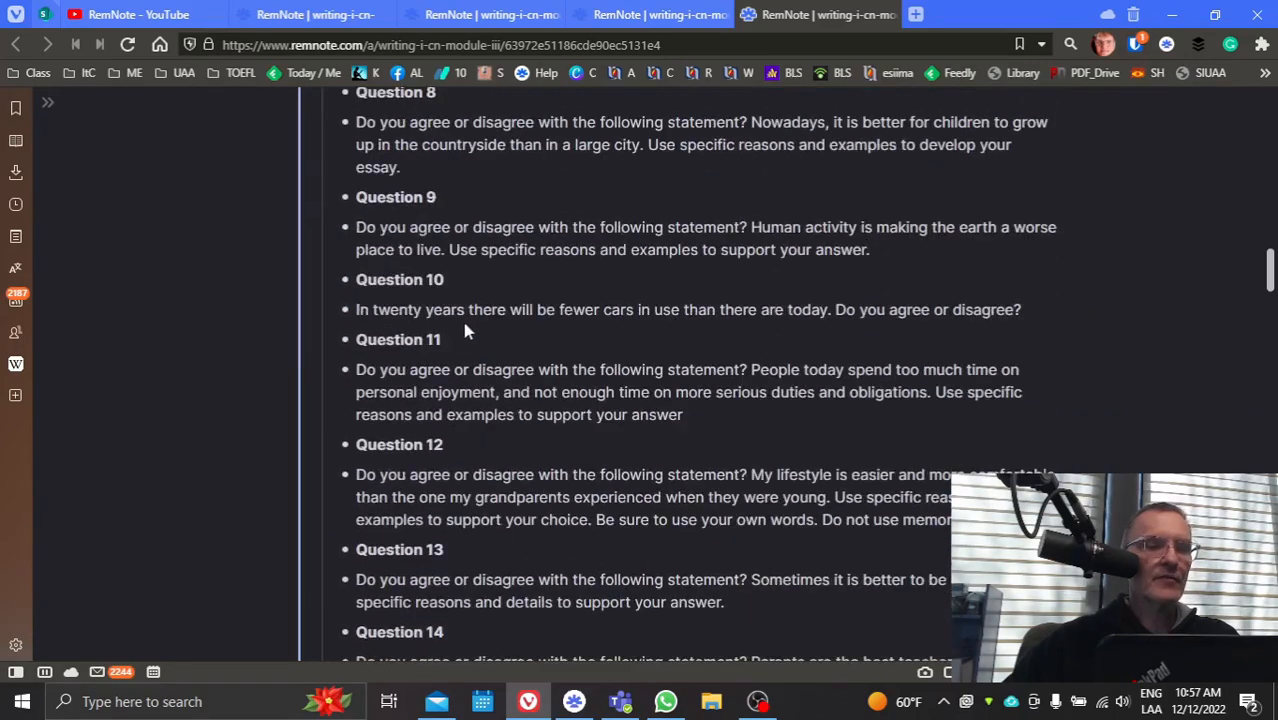
- Return to Teams and list the channel's module folders, Daily Journals, ePortfolios and syllabus PDF
{"action": "left_click", "coordinate": [619, 701]}
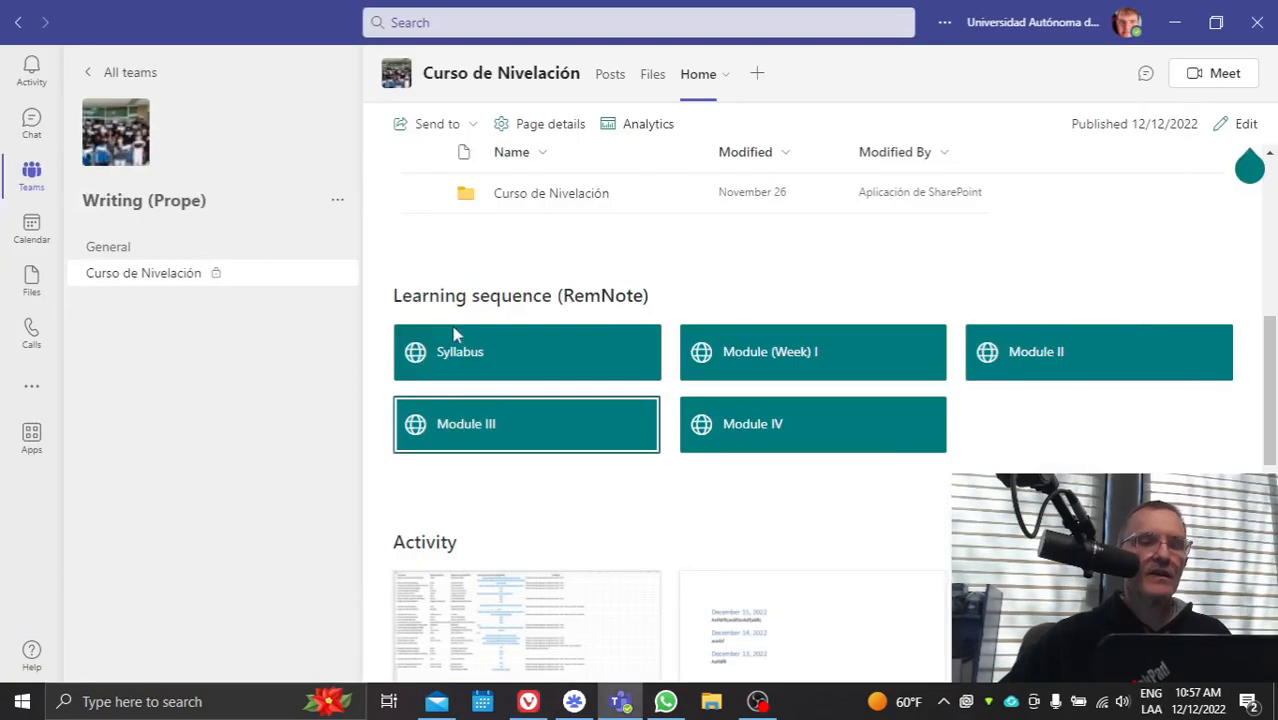
{"action": "mouse_move", "coordinate": [648, 123]}
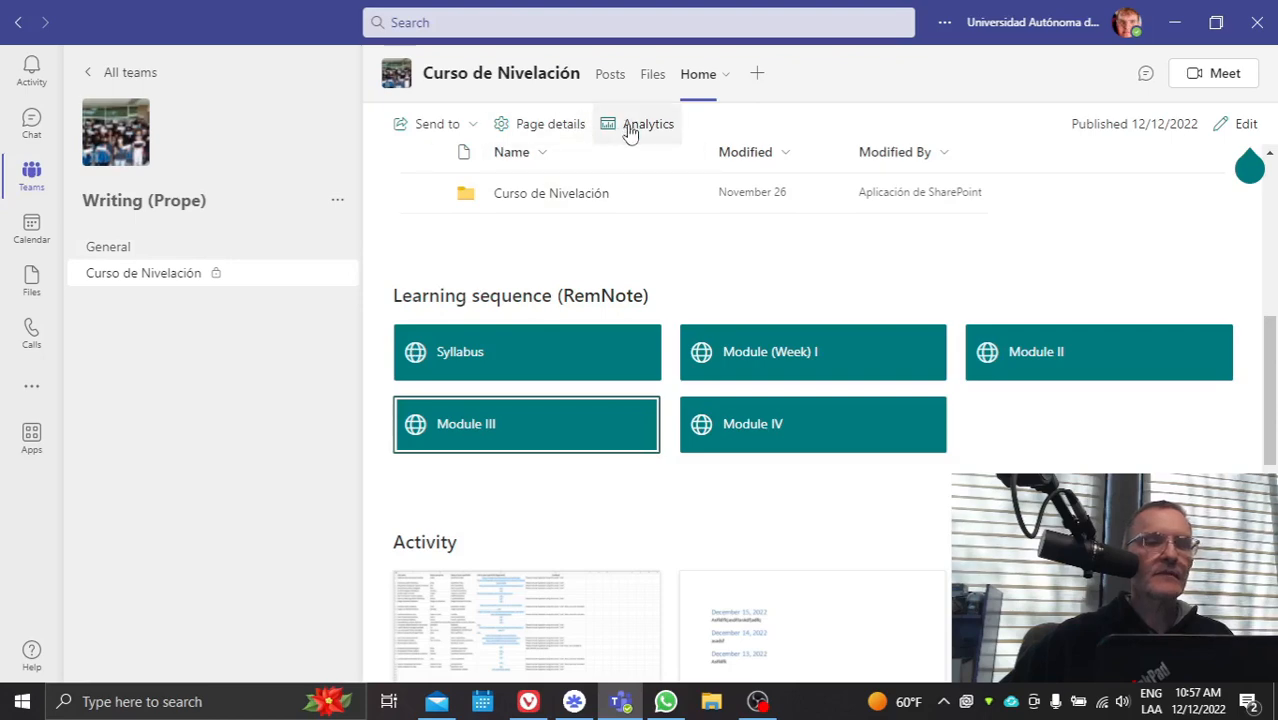
{"action": "left_click", "coordinate": [652, 73]}
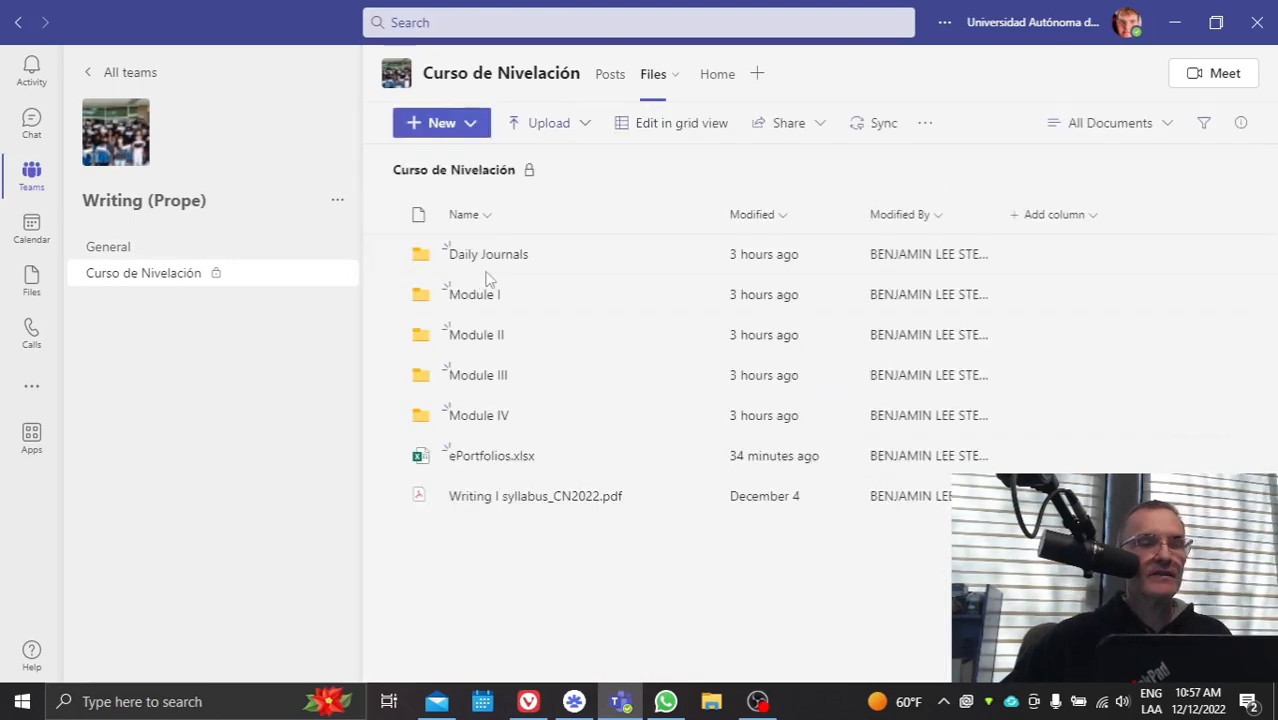
{"action": "mouse_move", "coordinate": [488, 254]}
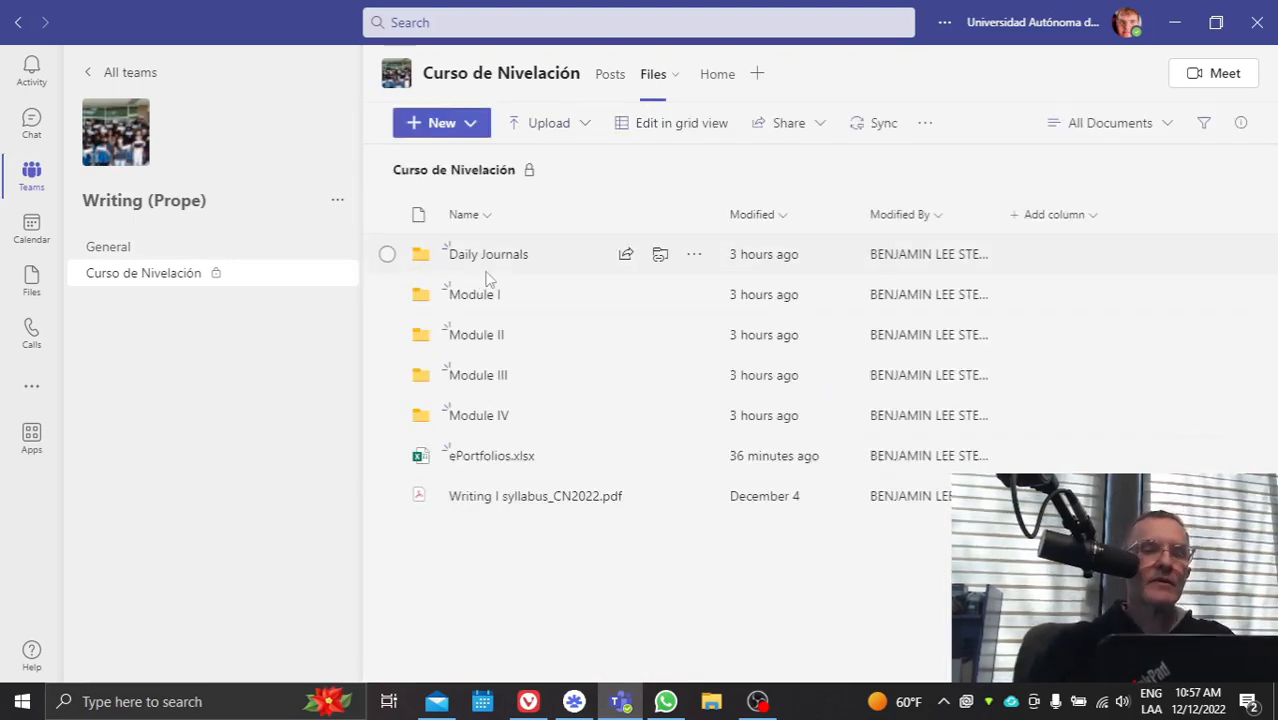